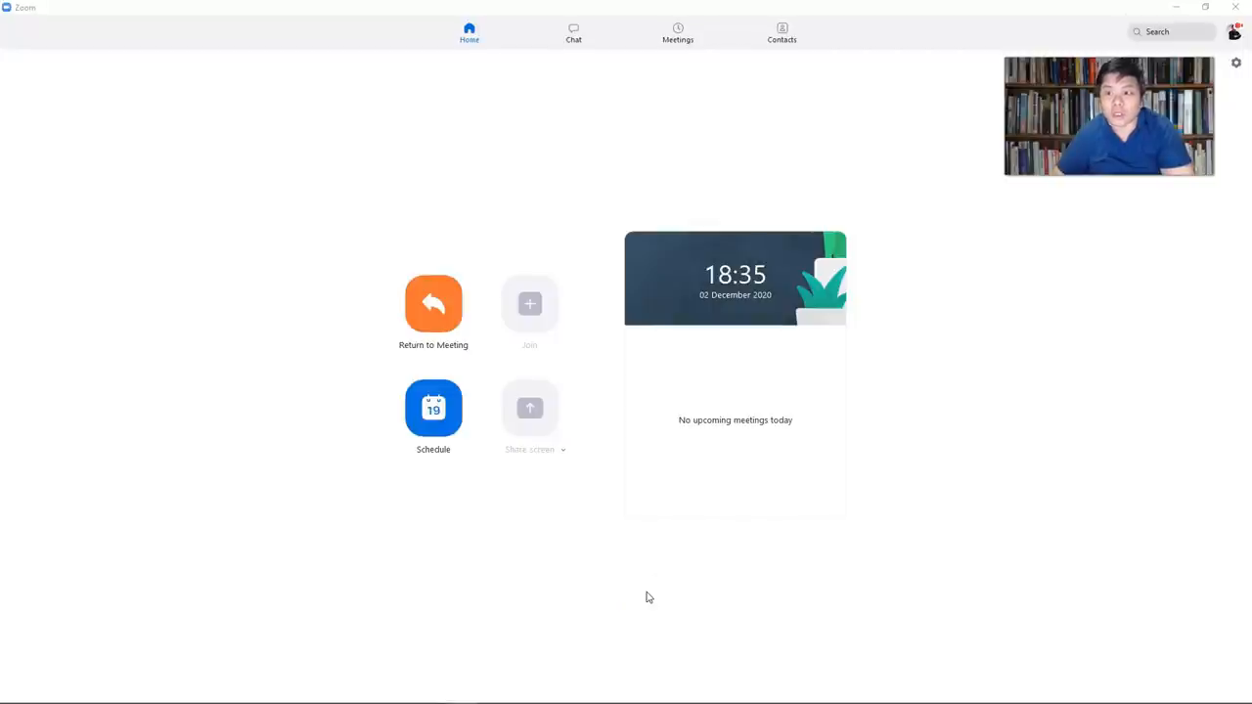
pyautogui.moveTo(638, 595)
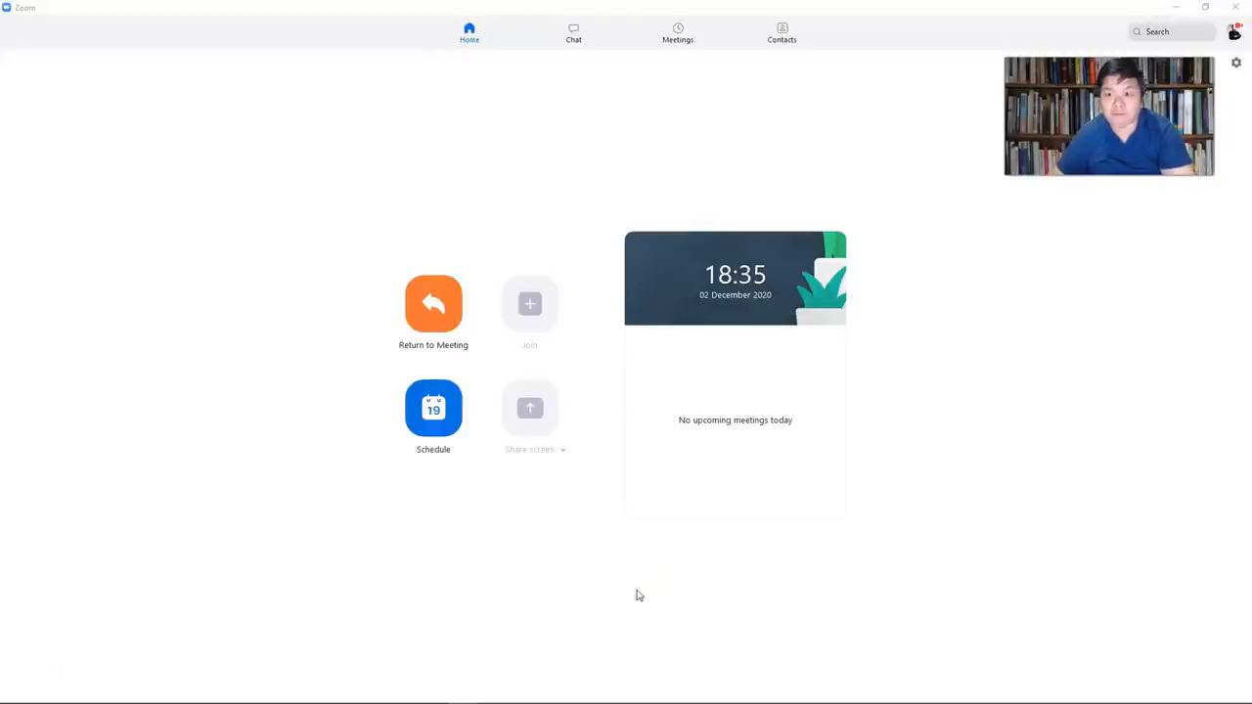
# - Return to the Zoom meeting already in progress from the Home screen
pyautogui.click(433, 303)
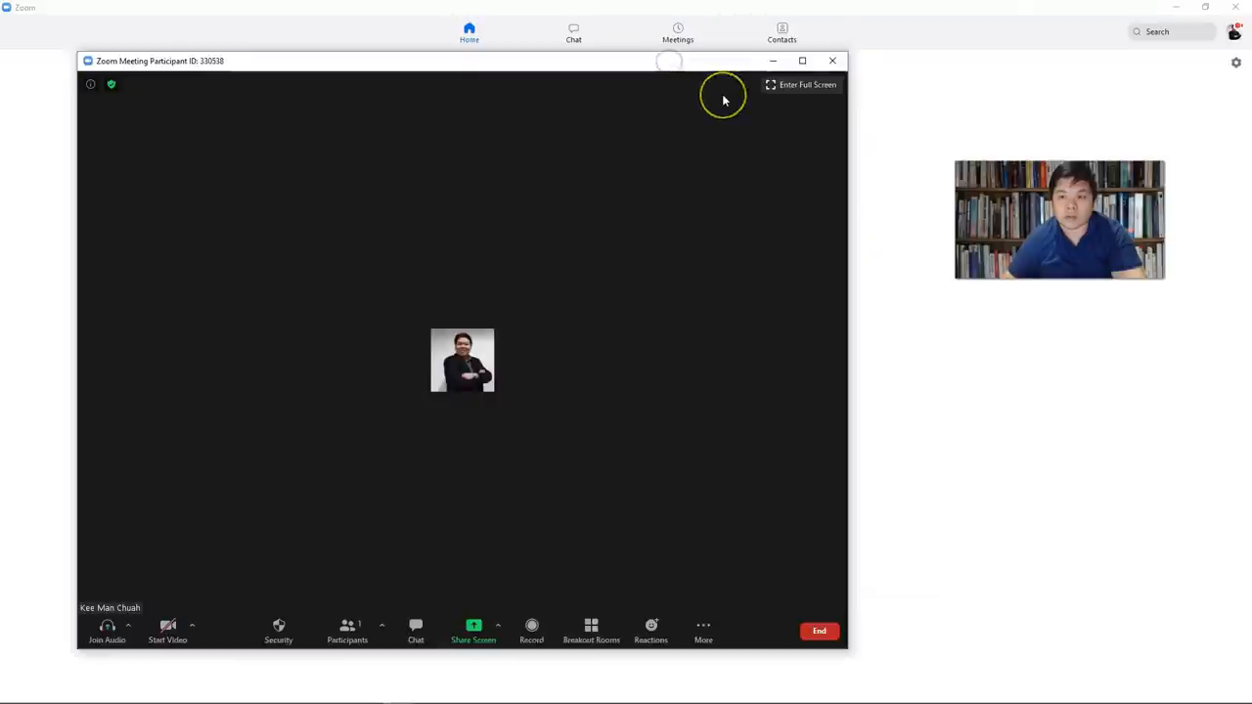
pyautogui.moveTo(525, 545)
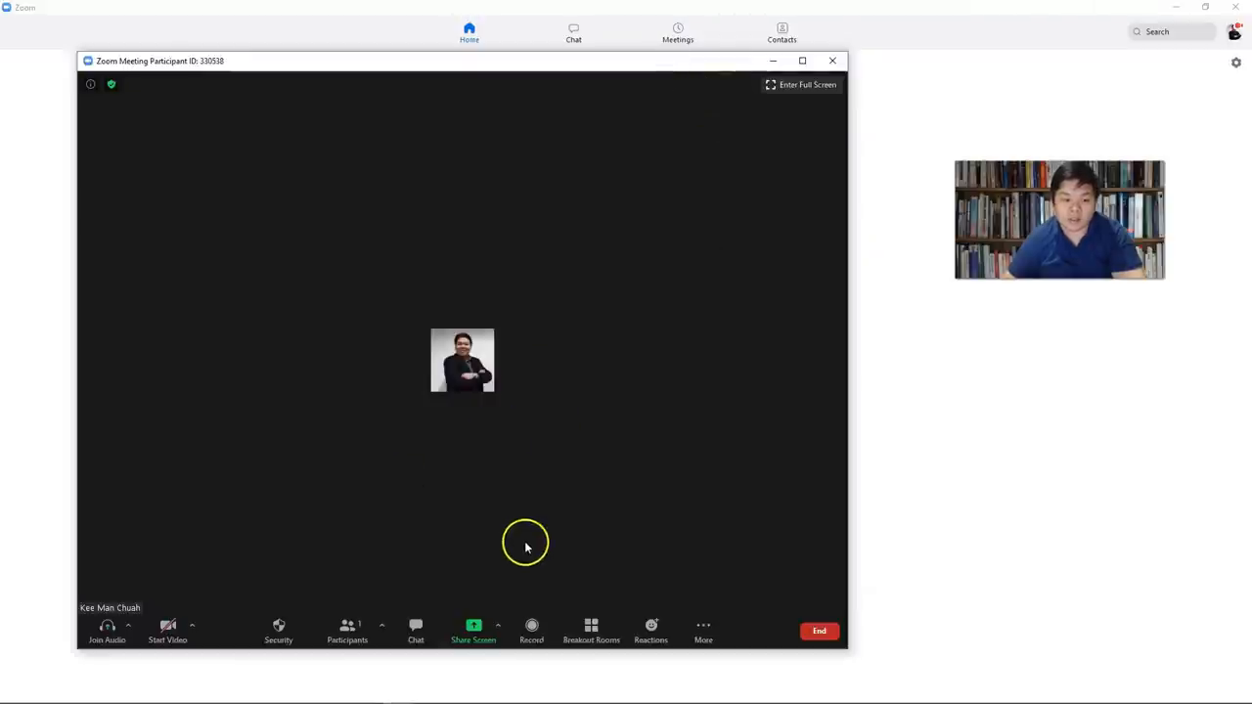
pyautogui.moveTo(526, 546)
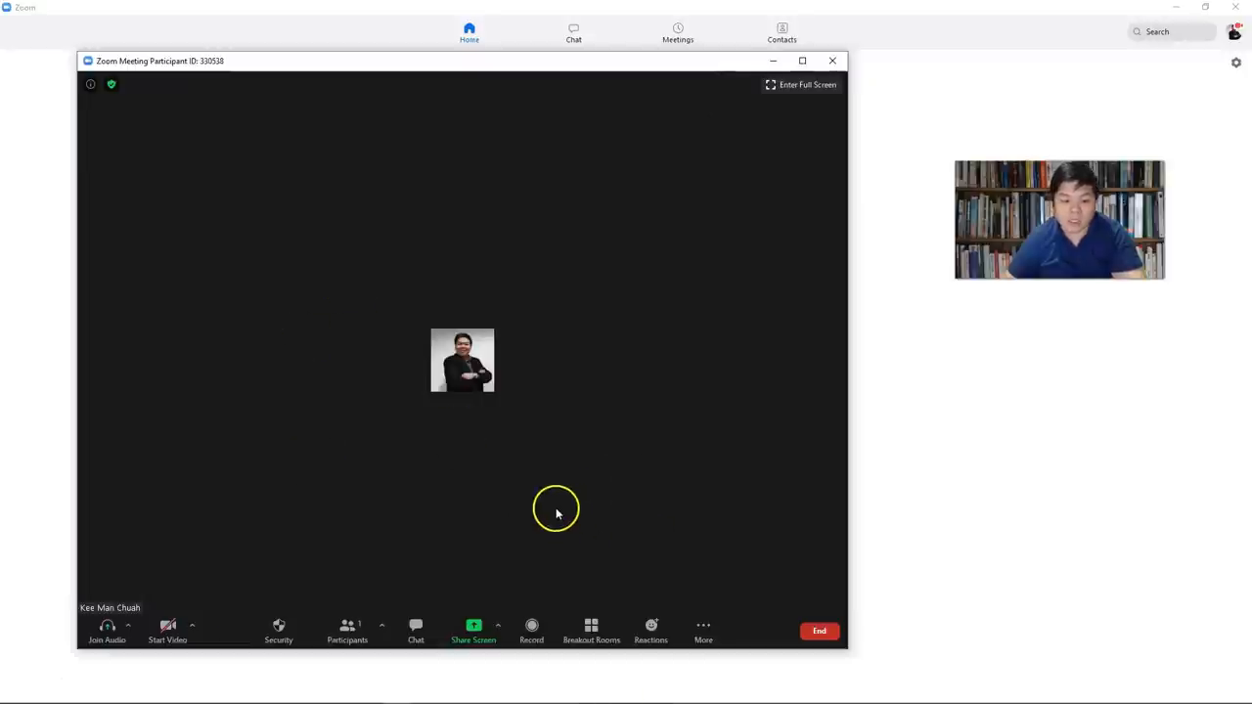
pyautogui.moveTo(702, 124)
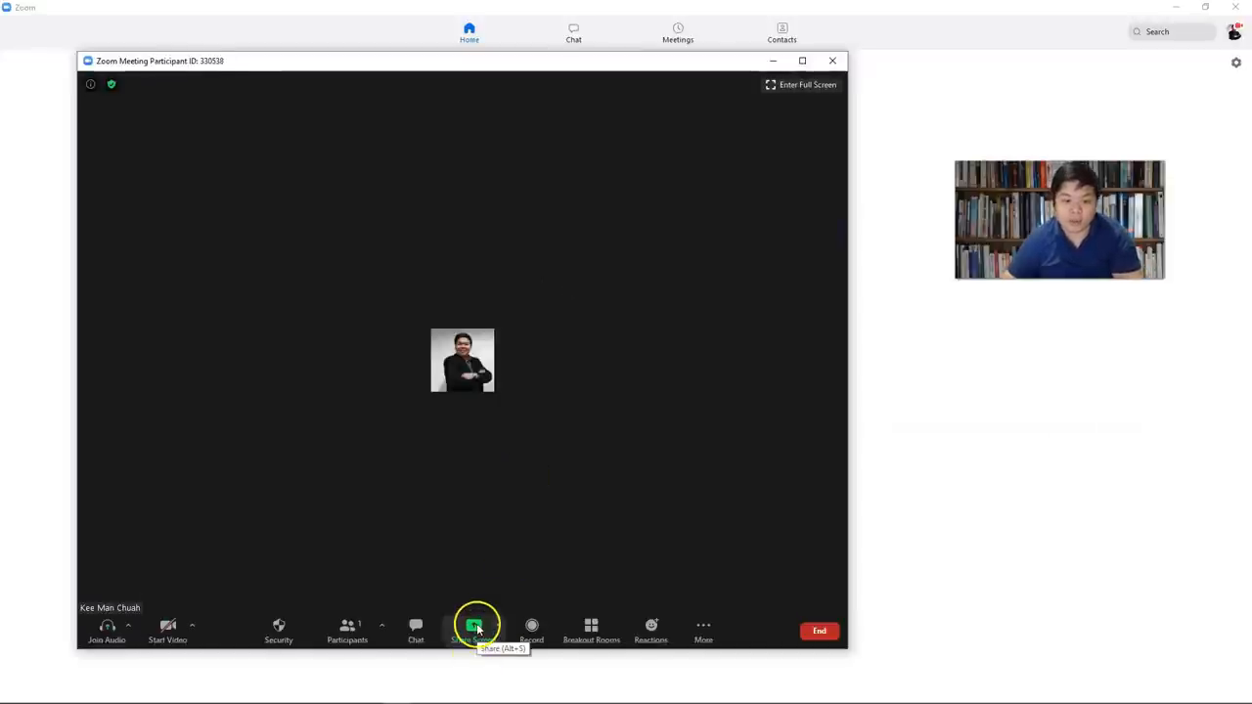
pyautogui.click(477, 631)
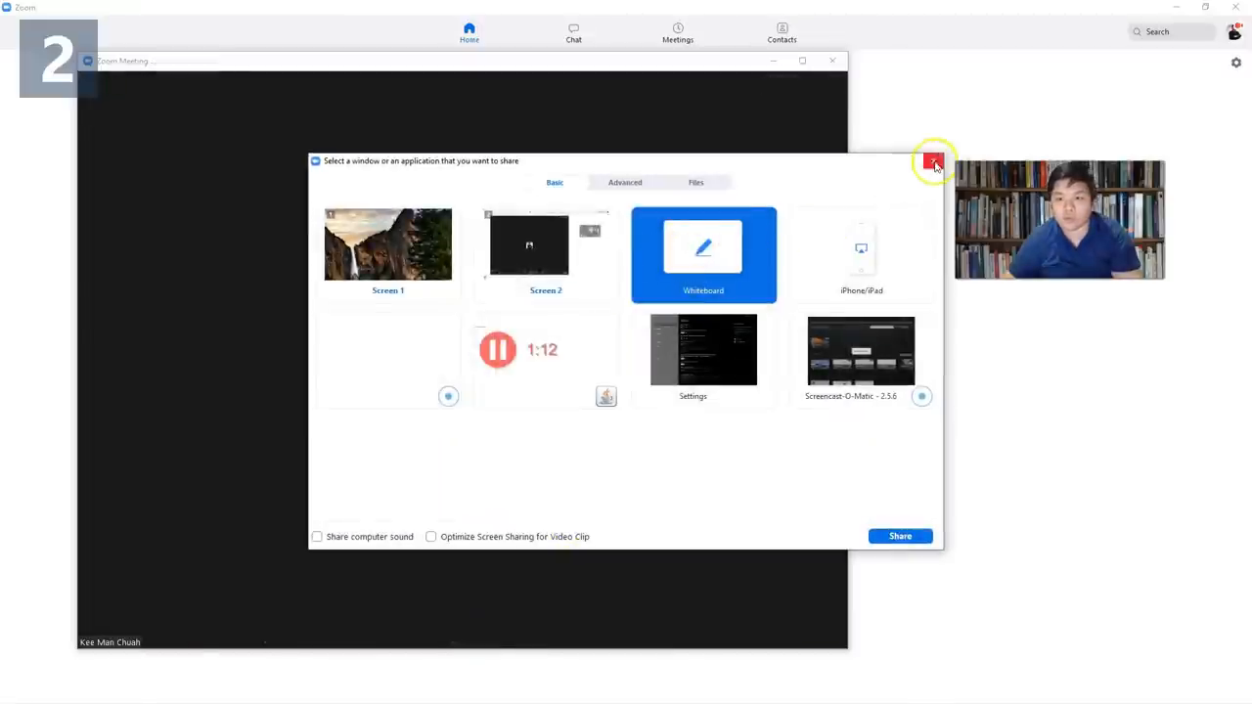
pyautogui.click(933, 161)
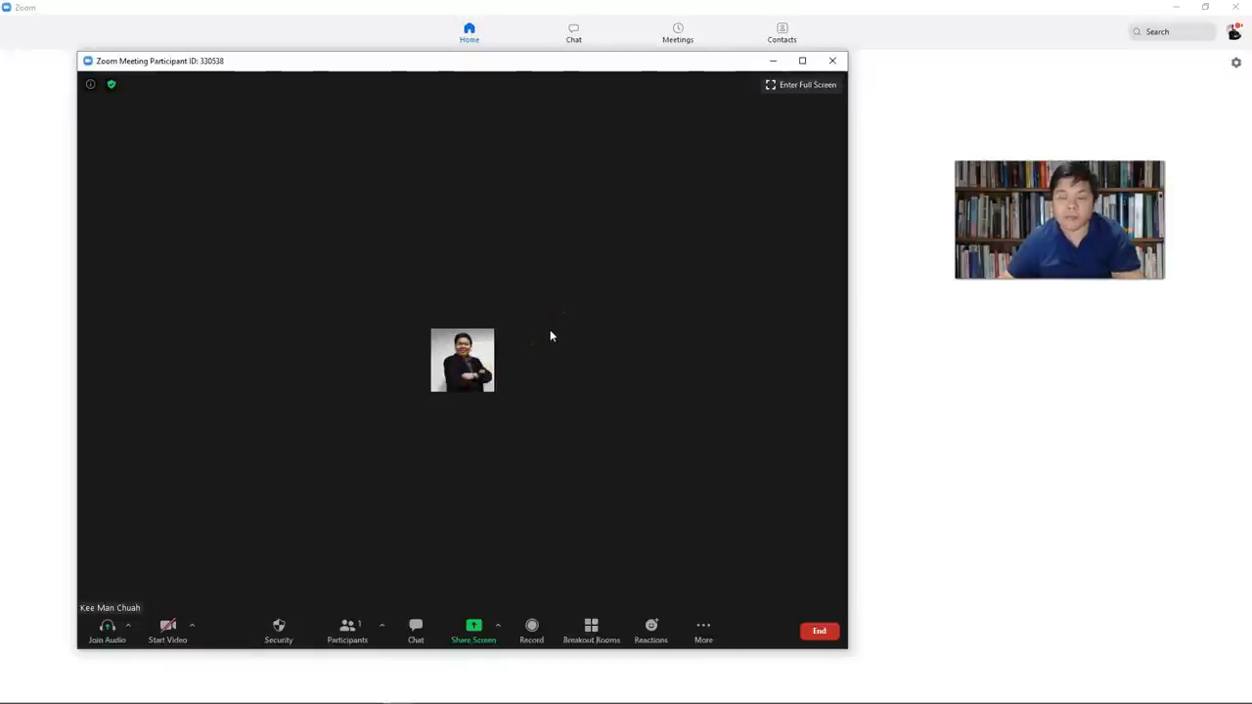
# - Bring up Zoom's share picker to choose an iPhone/iPad screen
pyautogui.click(473, 626)
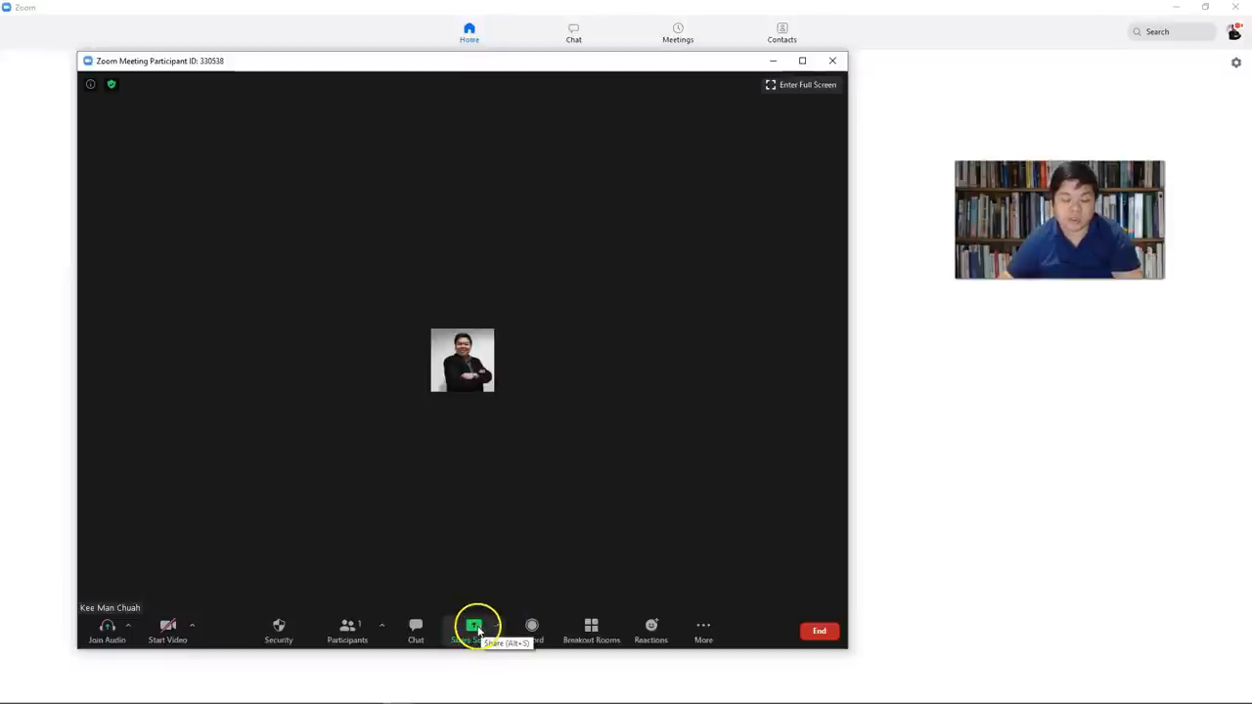
pyautogui.click(475, 630)
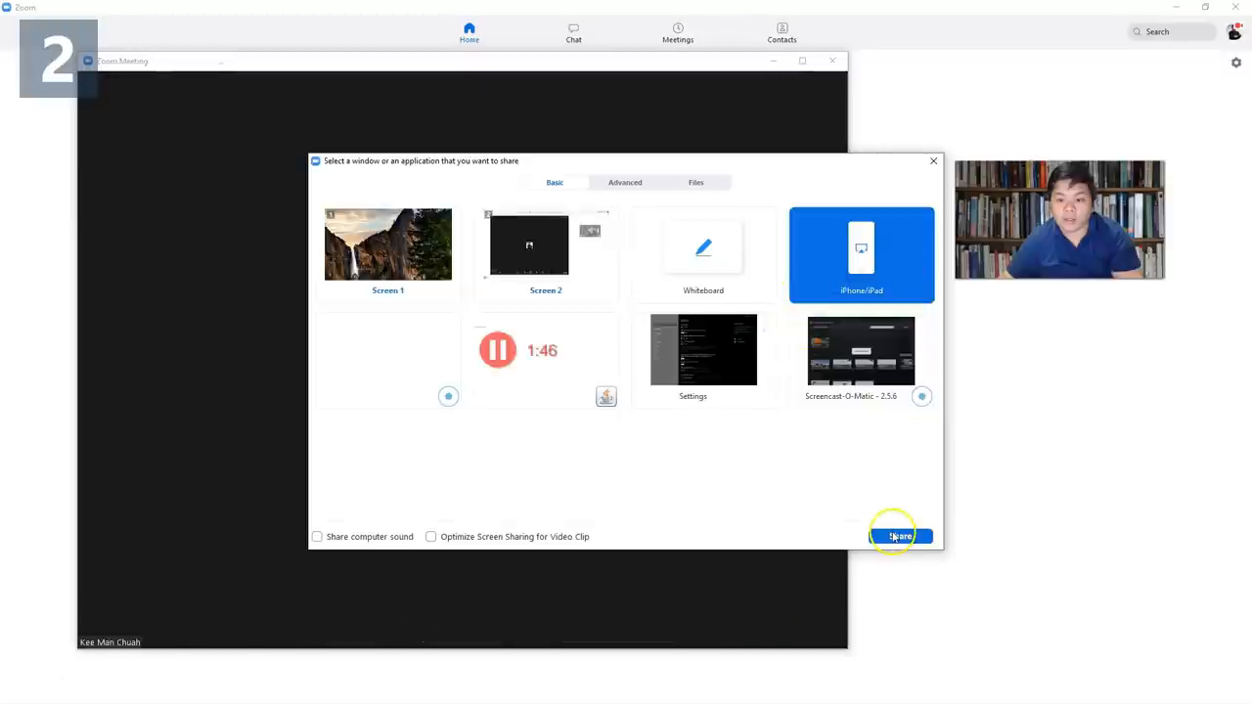
# - Share the iPhone/iPad option so the screen-mirroring instructions appear
pyautogui.click(898, 536)
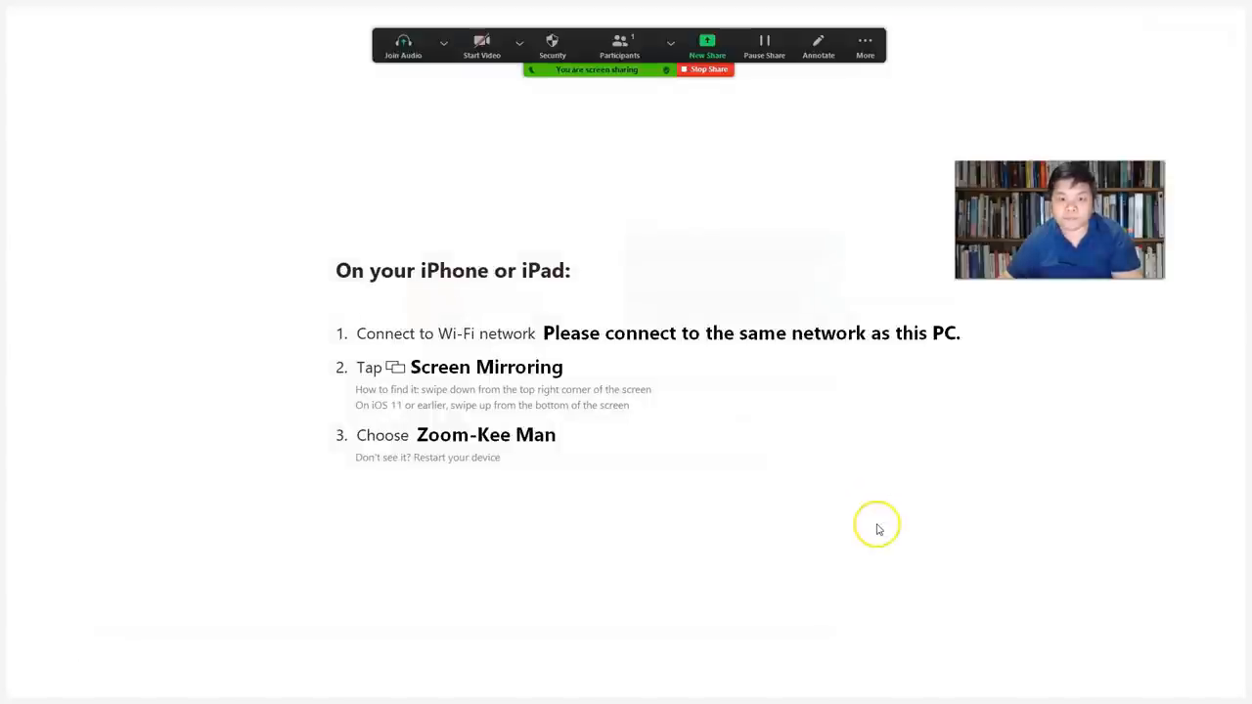
pyautogui.moveTo(489, 319)
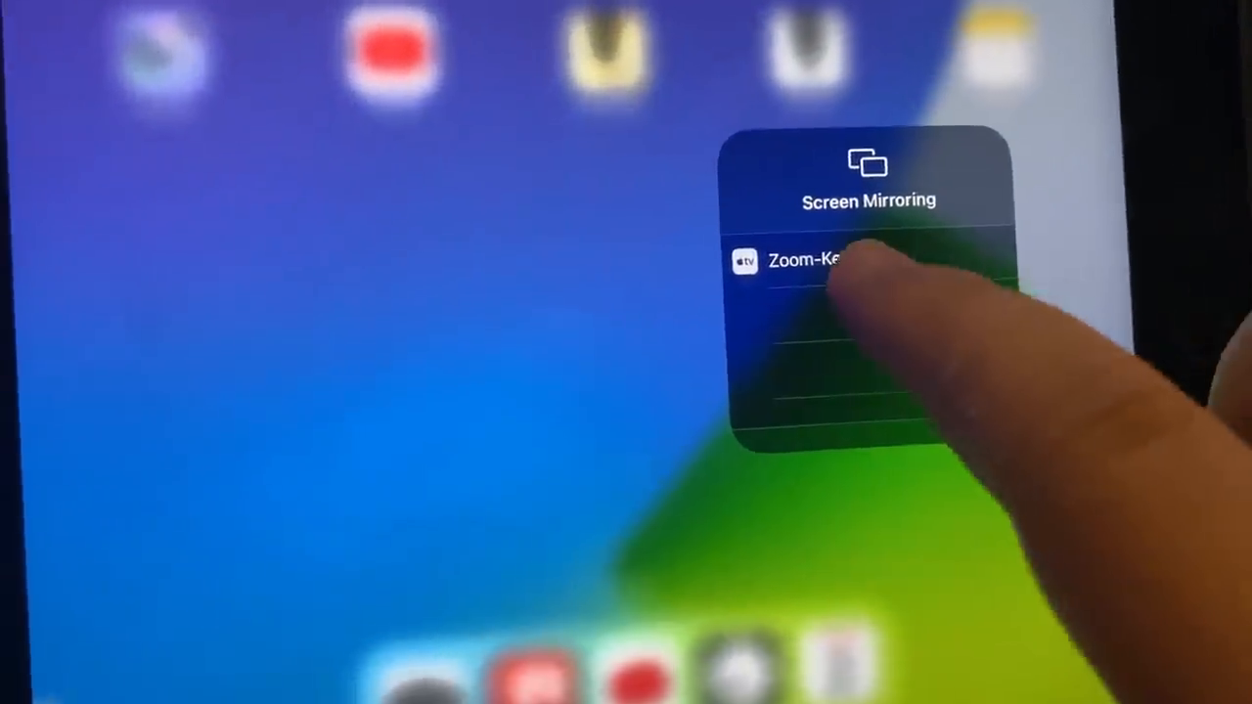
# - Mirror the iPad's screen to the Zoom computer via Screen Mirroring
pyautogui.click(832, 261)
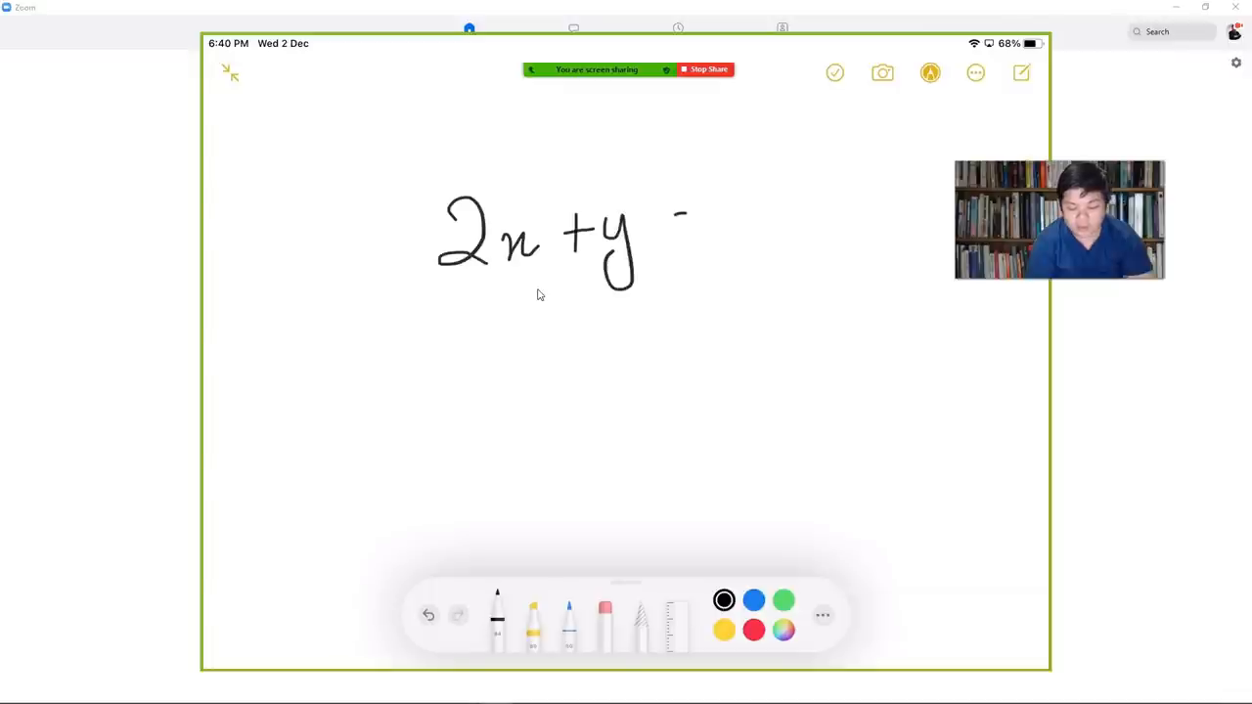
# - Handwrite 2x + y = 2 and 3x + 2 = 5, a dividing line, and y = ? below
pyautogui.moveTo(675, 225); pyautogui.dragTo(792, 240)
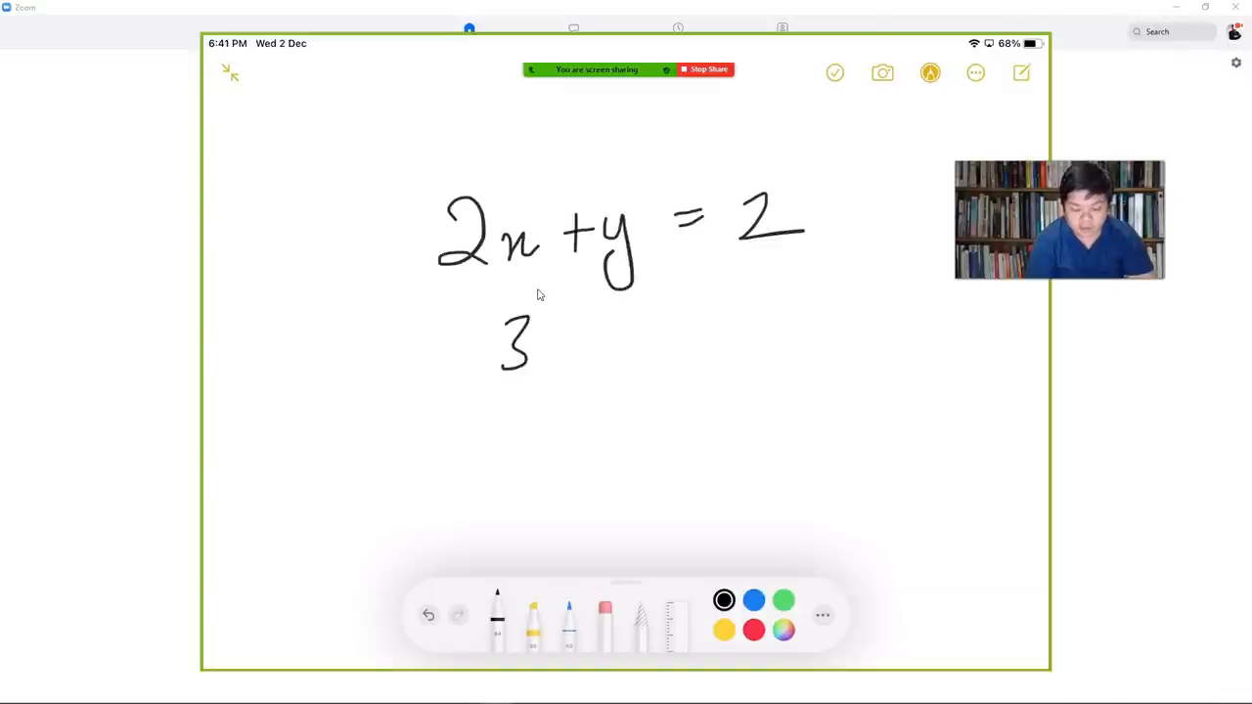
pyautogui.moveTo(542, 337); pyautogui.dragTo(665, 338)
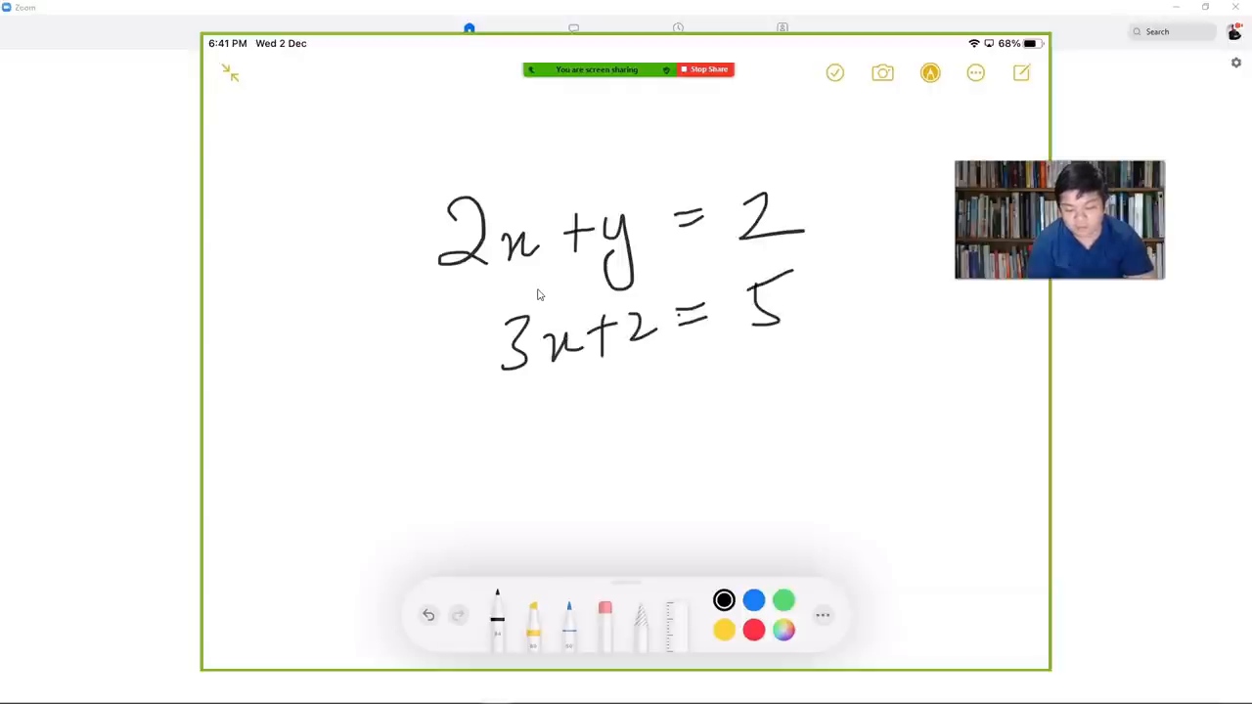
pyautogui.moveTo(626, 410); pyautogui.dragTo(773, 470)
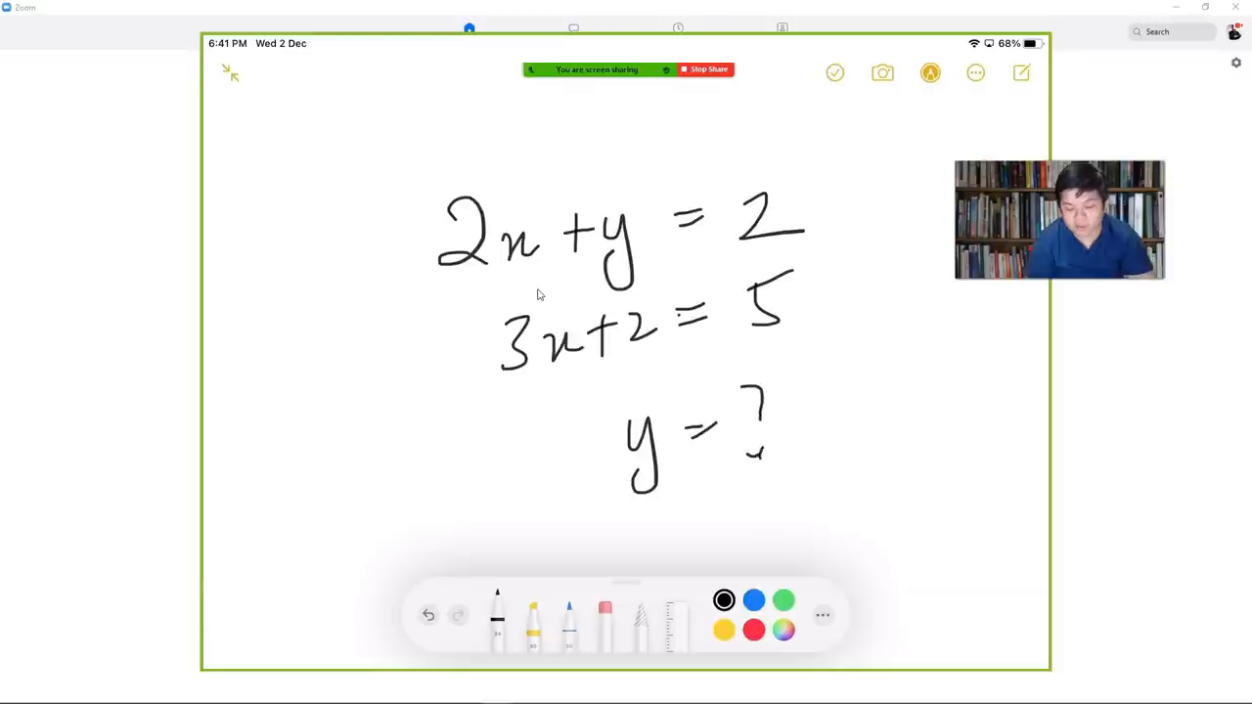
pyautogui.moveTo(376, 452); pyautogui.dragTo(895, 322)
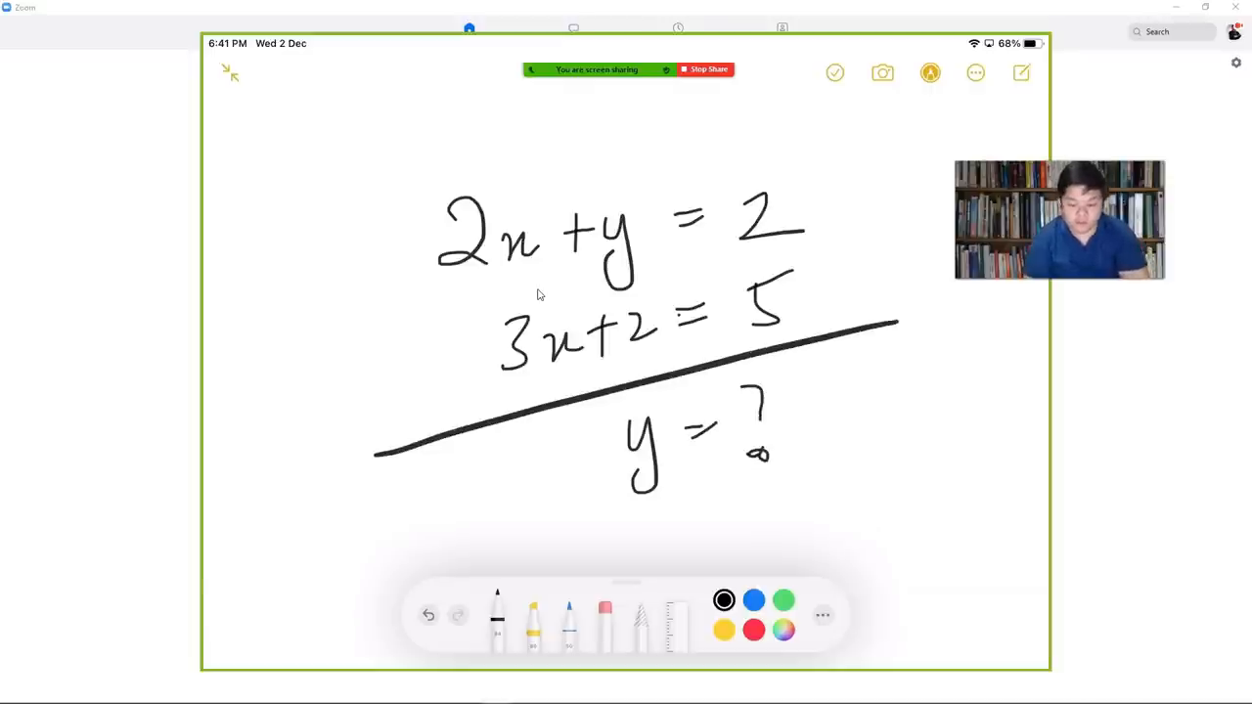
pyautogui.click(753, 629)
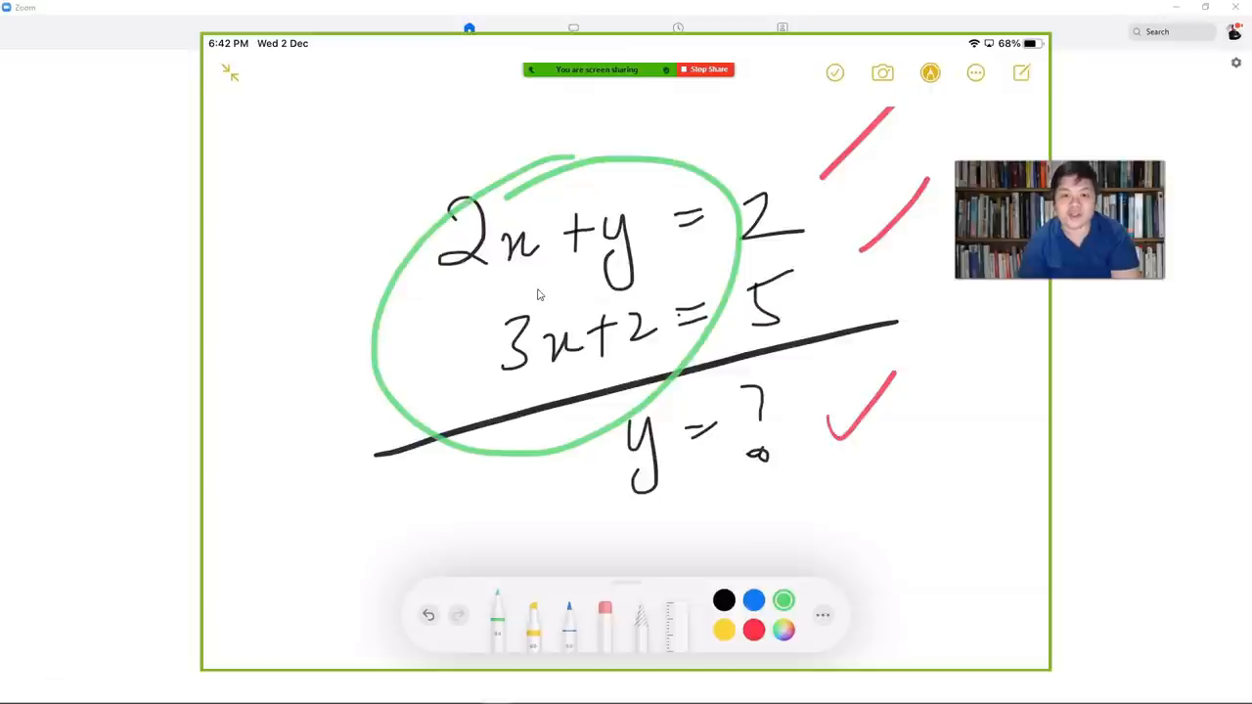
pyautogui.moveTo(740, 375)
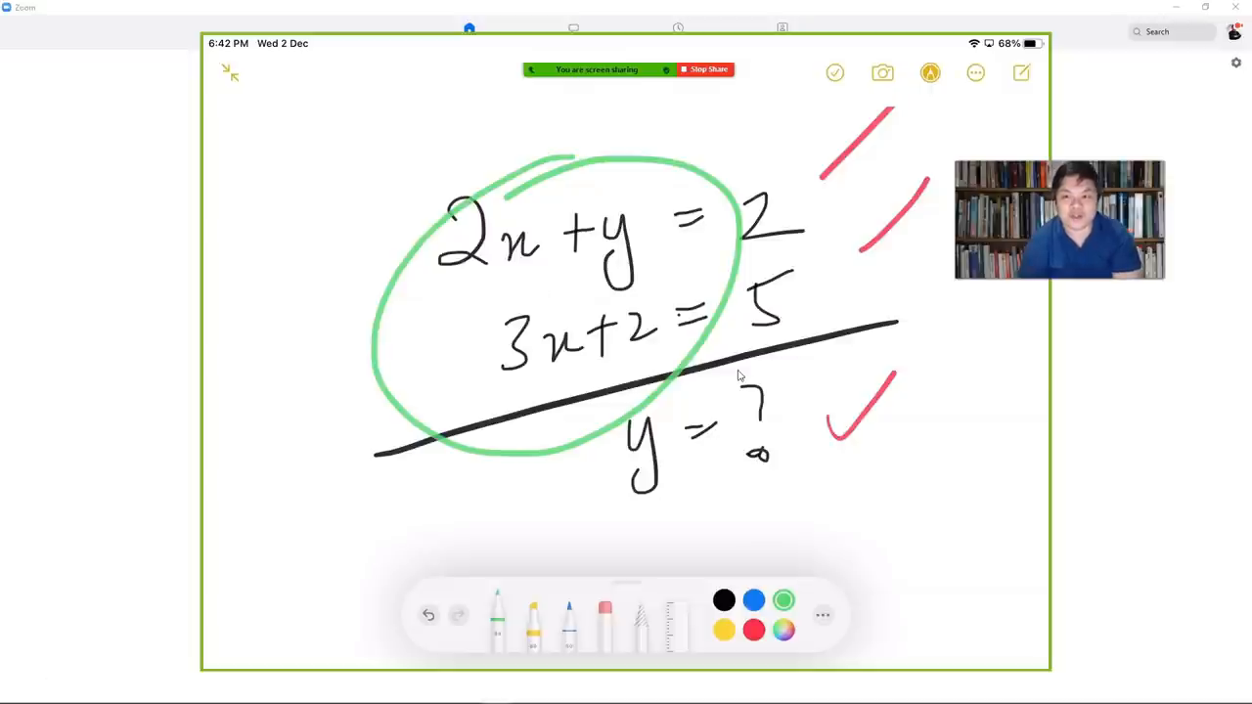